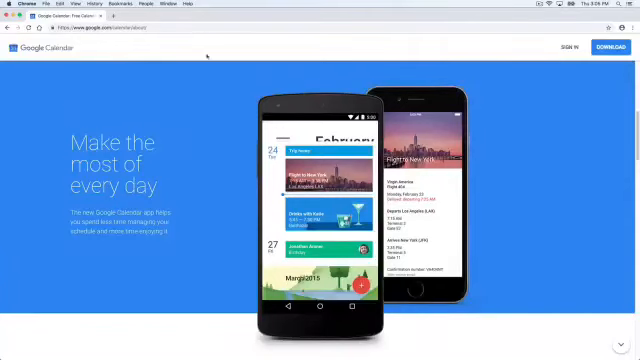
Leave the landing page by choosing SIGN IN at the top right.
left_click(200, 31)
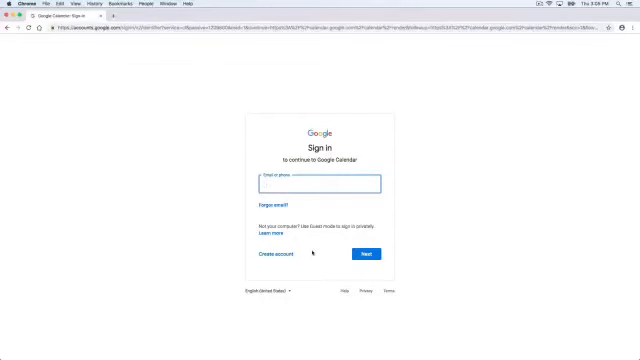
Enter the account email and password to sign in to Google Calendar.
type("a")
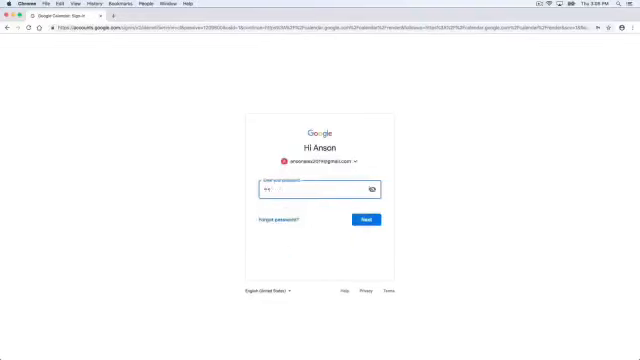
left_click(362, 219)
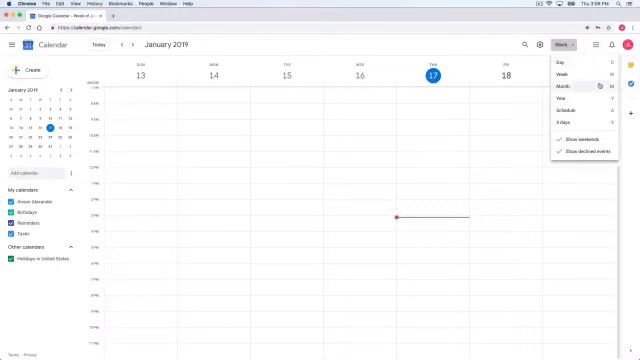
Switch the view from week to Month to show all of January 2019.
left_click(566, 83)
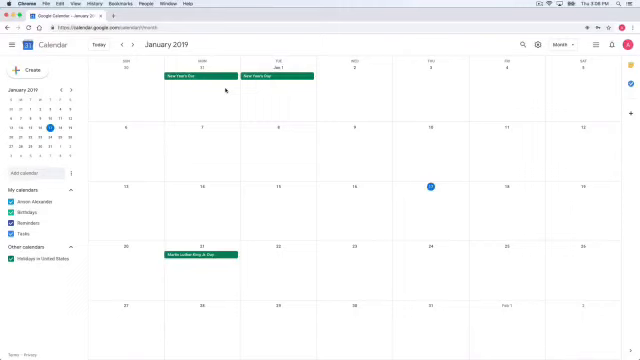
left_click(565, 47)
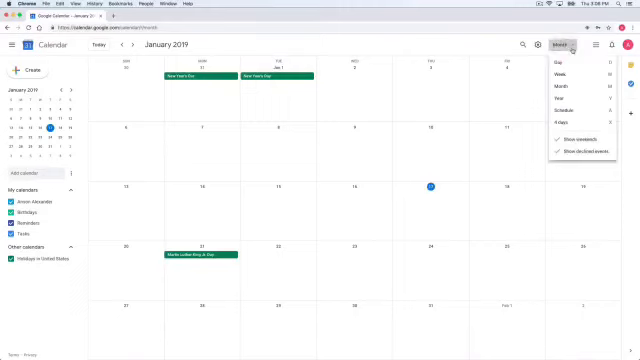
mouse_move(580, 110)
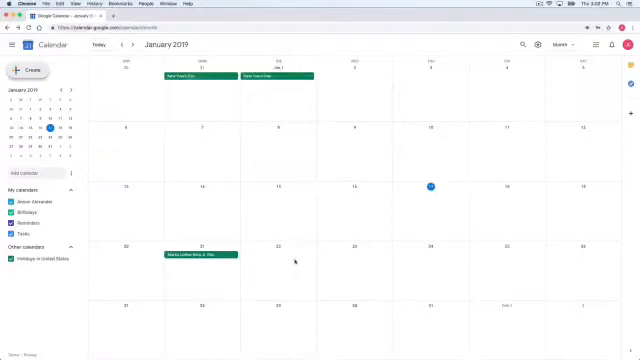
Create an event on January 22 titled 'Meeting'.
left_click(262, 260)
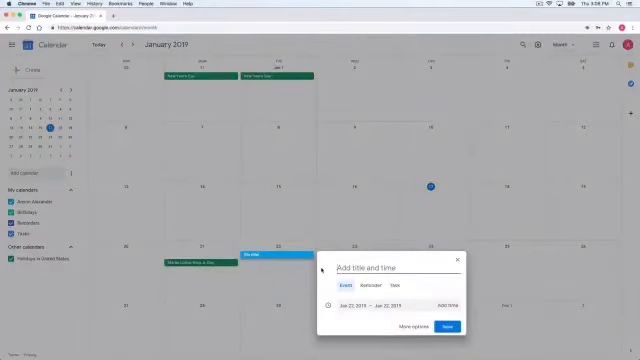
type("Meeting")
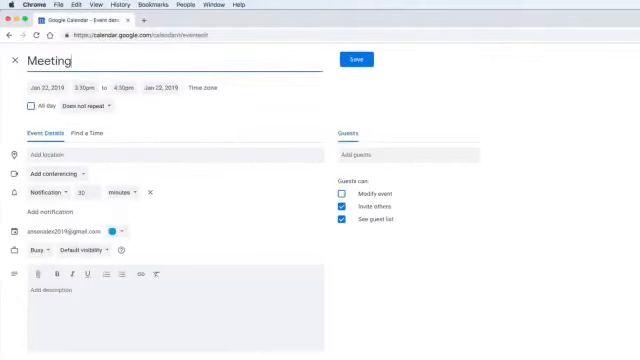
Change the Meeting event's repeat setting from 'Does not repeat' to Custom.
left_click(83, 105)
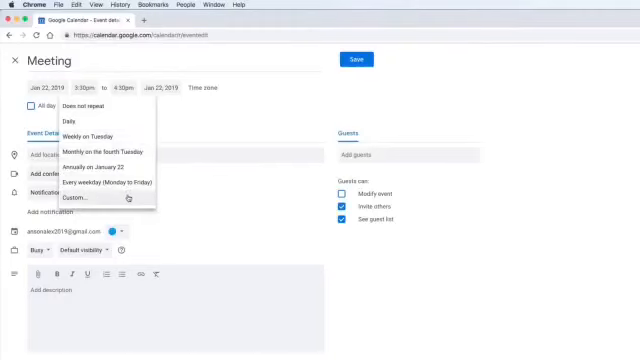
left_click(80, 196)
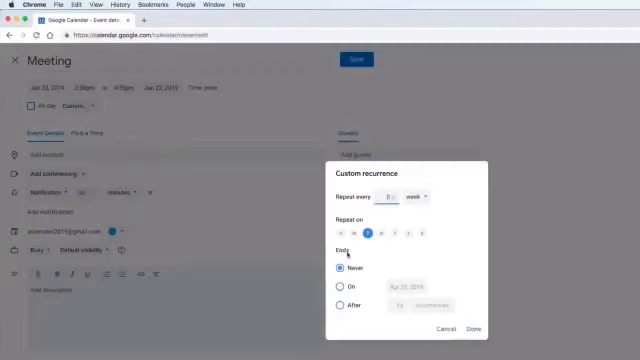